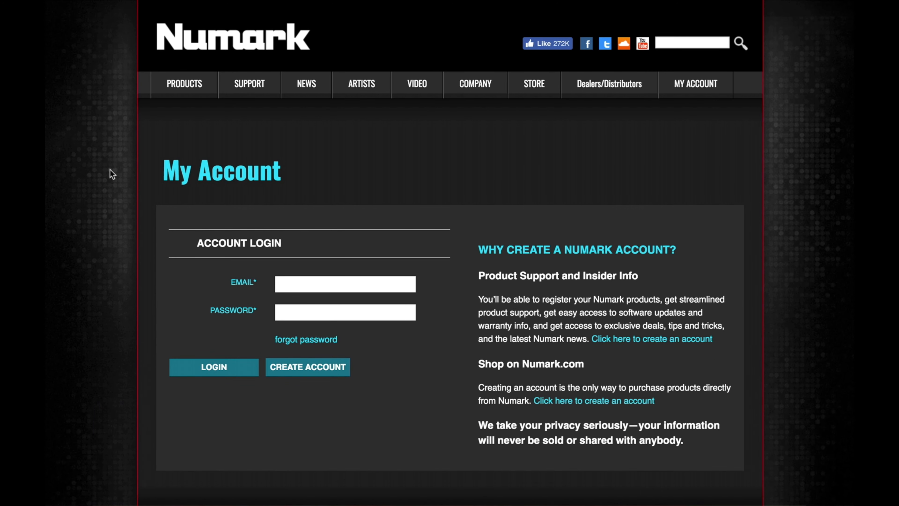
Fill in the new account's email, password and retype-password fields and submit.
{"action": "left_click", "coordinate": [307, 367]}
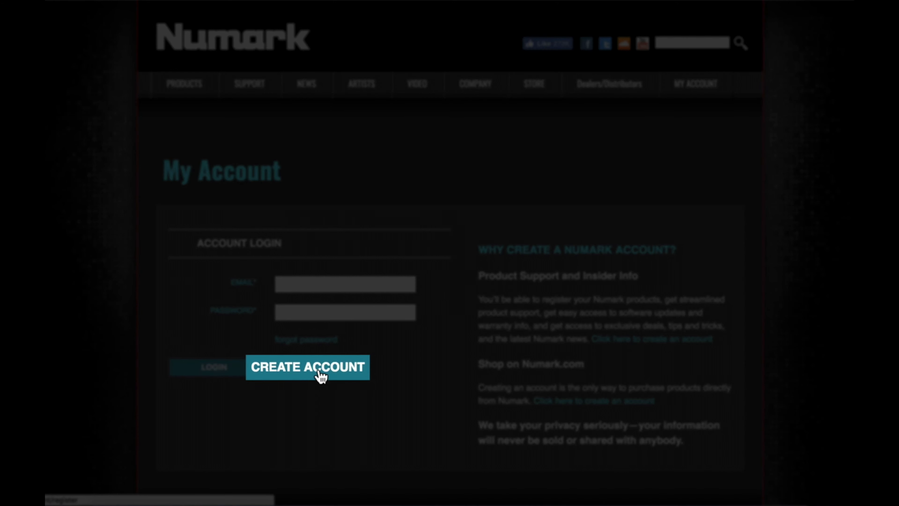
{"action": "left_click", "coordinate": [307, 367]}
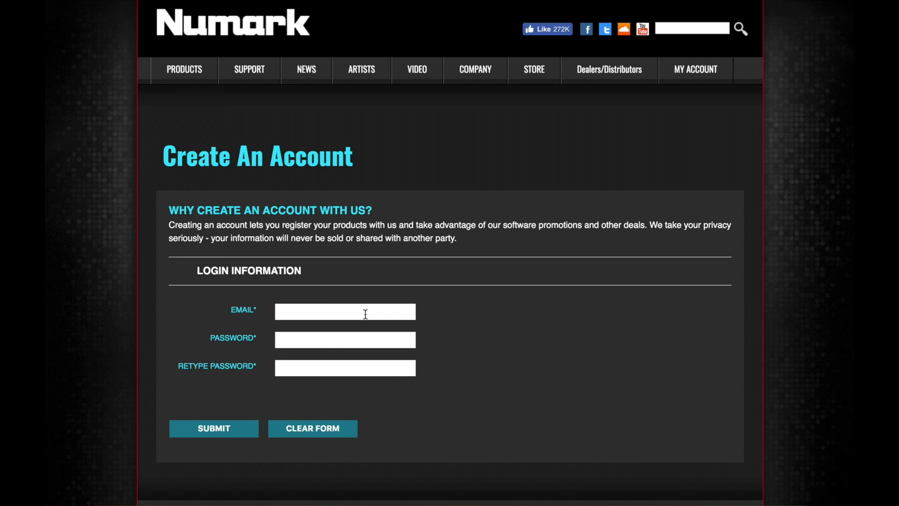
{"action": "type", "text": "j"}
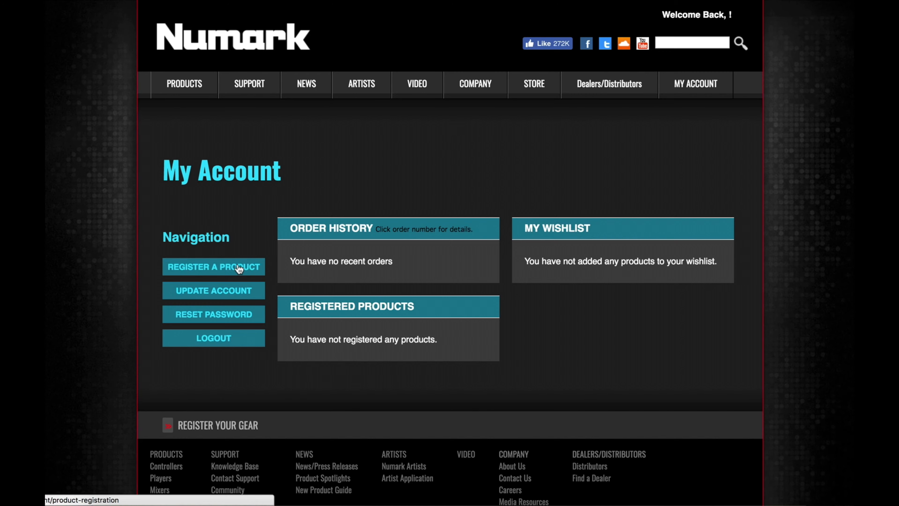
{"action": "mouse_move", "coordinate": [370, 176]}
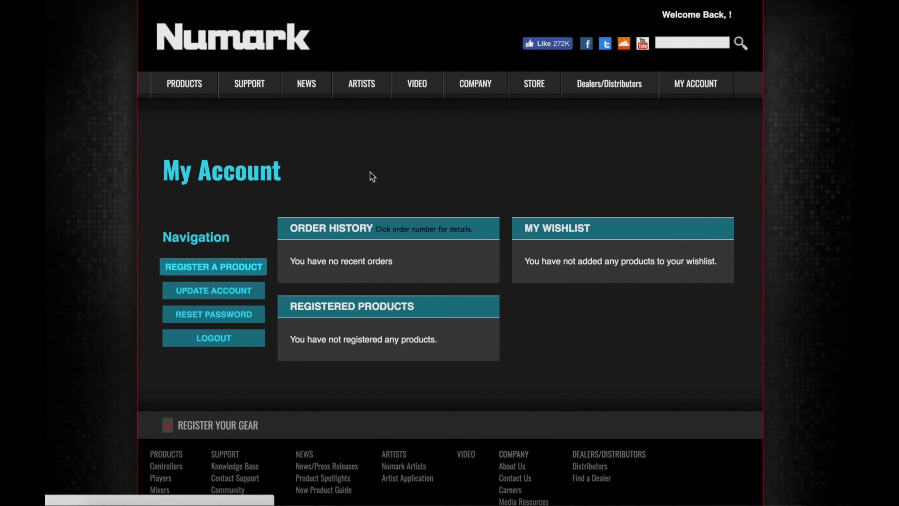
Begin a product registration and choose Party Mix from the Select Product list.
{"action": "left_click", "coordinate": [212, 265]}
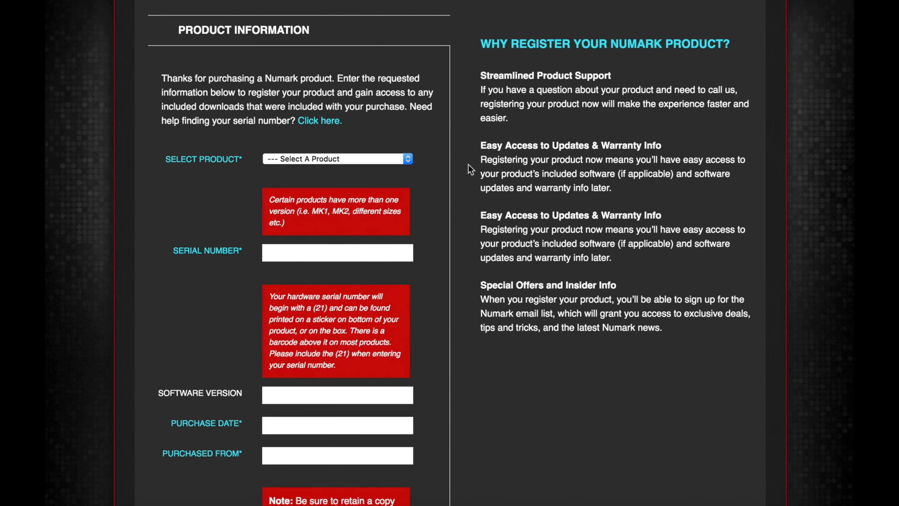
{"action": "scroll", "scroll_direction": "down", "scroll_amount": 3}
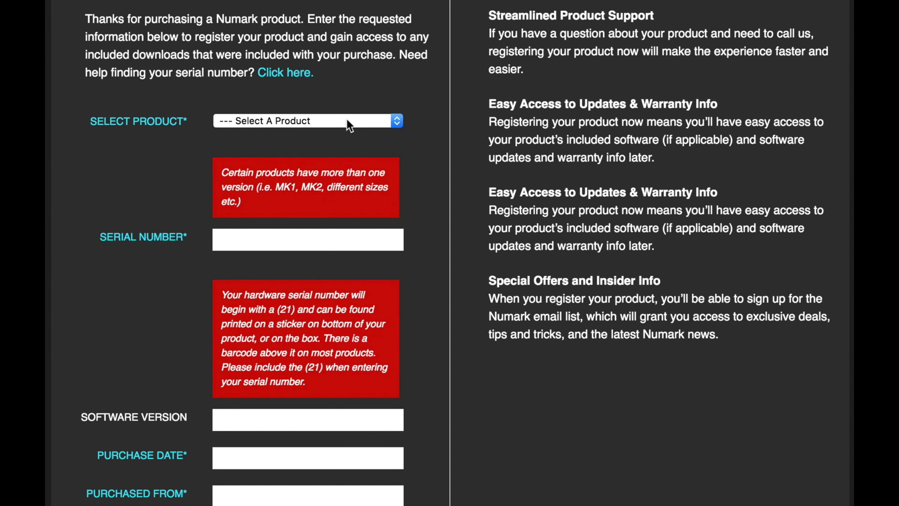
{"action": "left_click", "coordinate": [306, 120]}
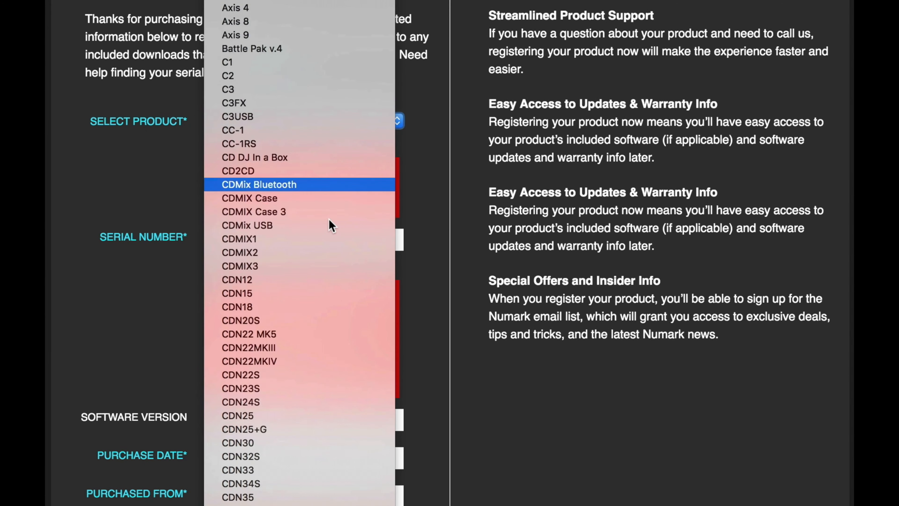
{"action": "scroll", "scroll_direction": "down", "scroll_amount": 3}
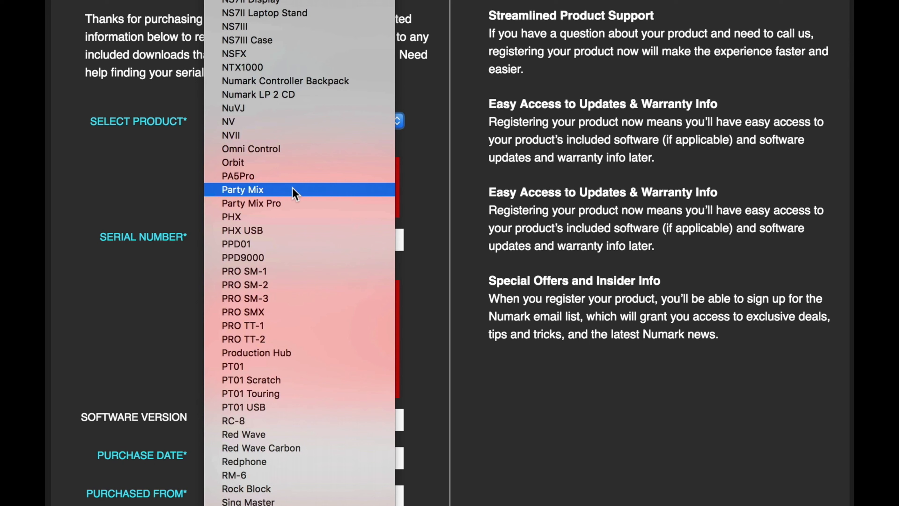
{"action": "left_click", "coordinate": [242, 190]}
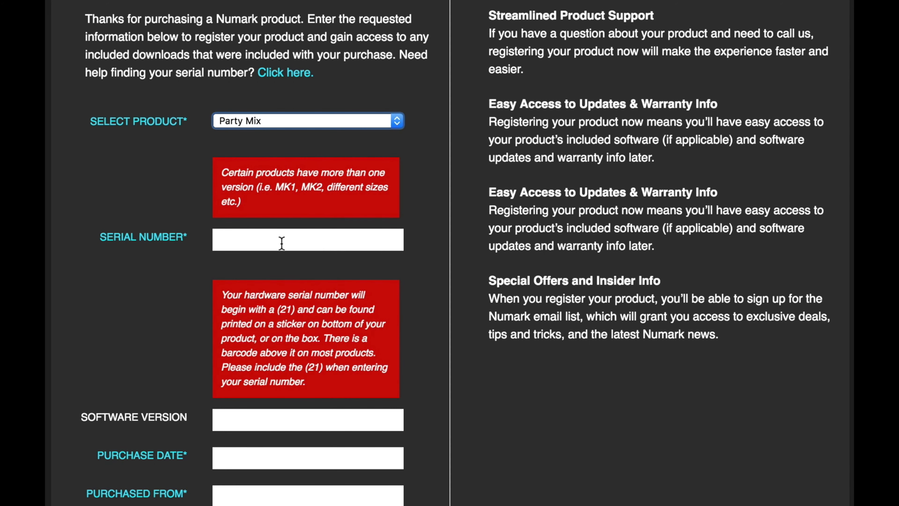
{"action": "left_click", "coordinate": [307, 239]}
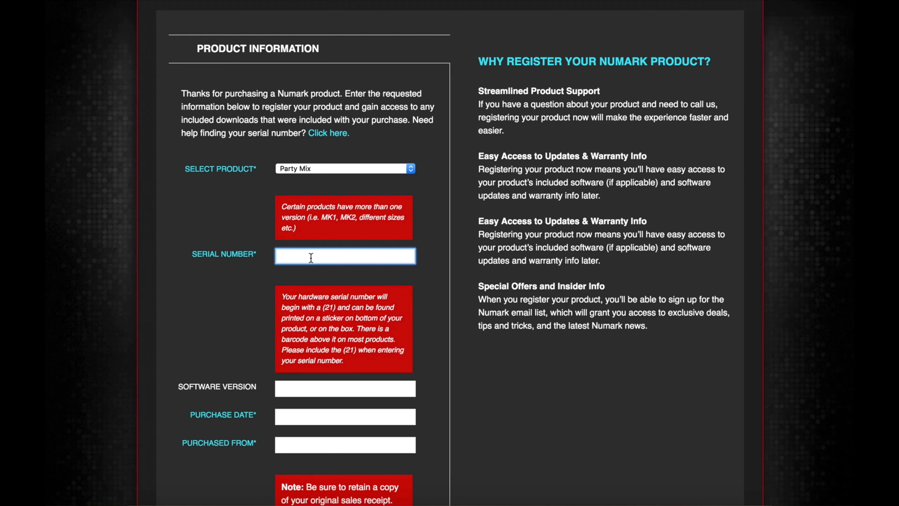
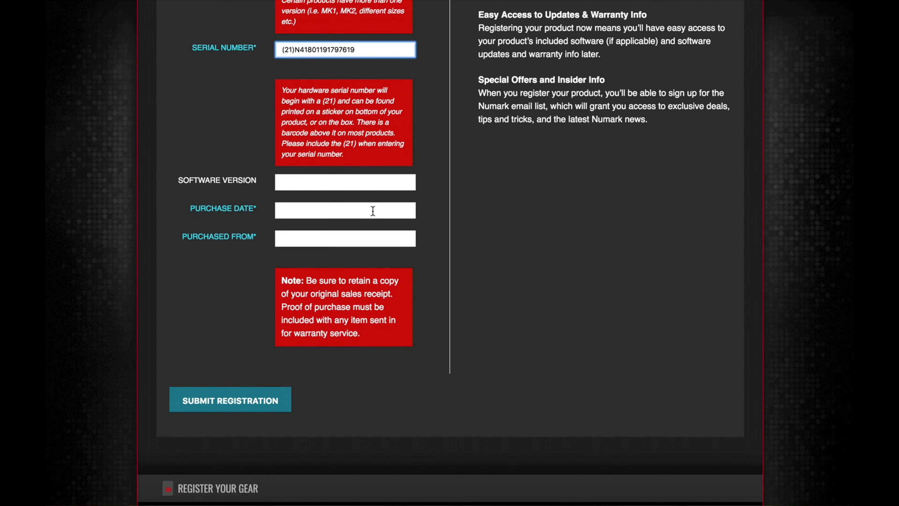
{"action": "left_click", "coordinate": [345, 210]}
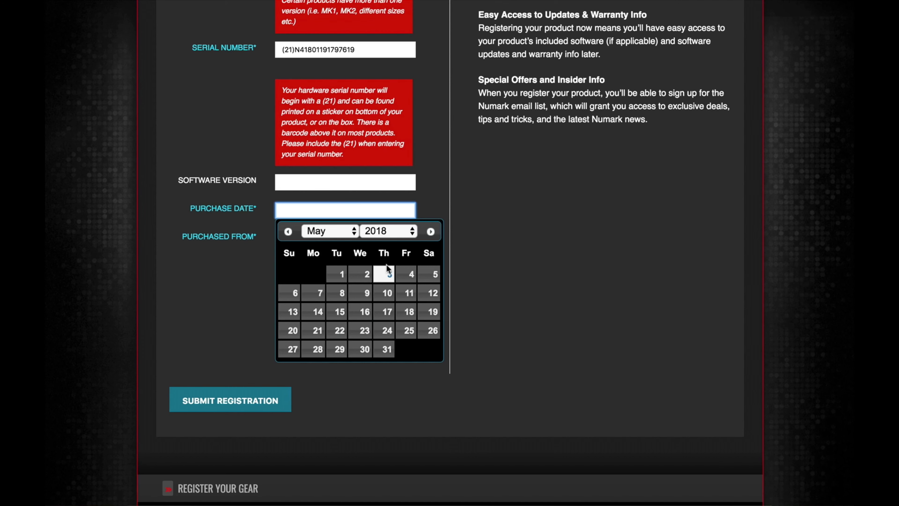
{"action": "left_click", "coordinate": [383, 274]}
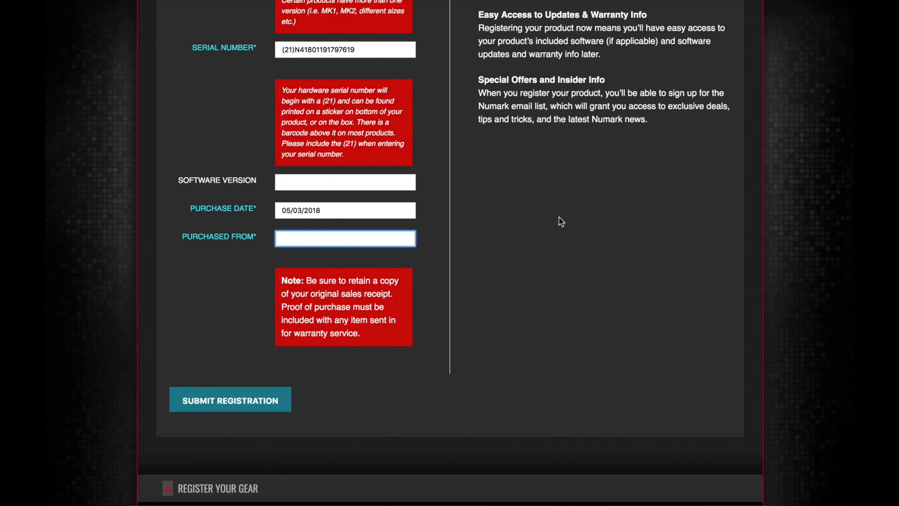
{"action": "type", "text": "Numark"}
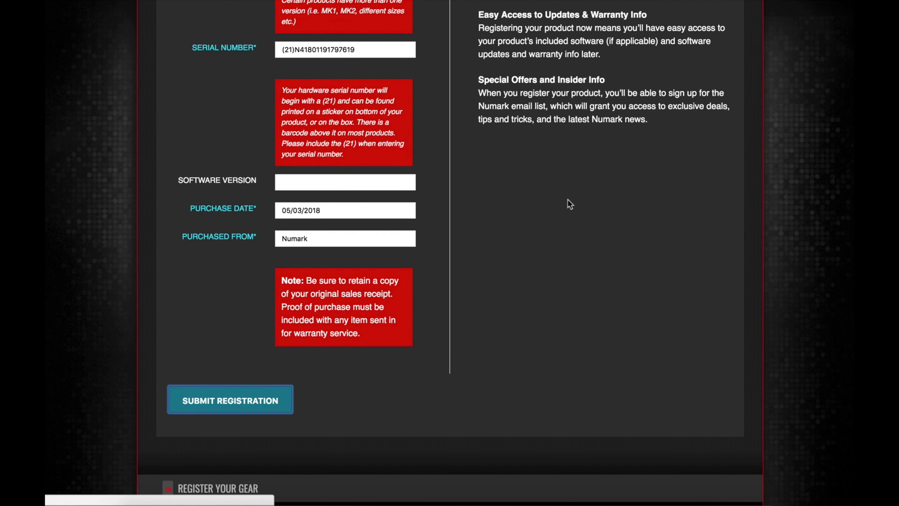
Submit the registration and download Virtual DJ LE for Mac from the Party Mix downloads.
{"action": "left_click", "coordinate": [229, 400]}
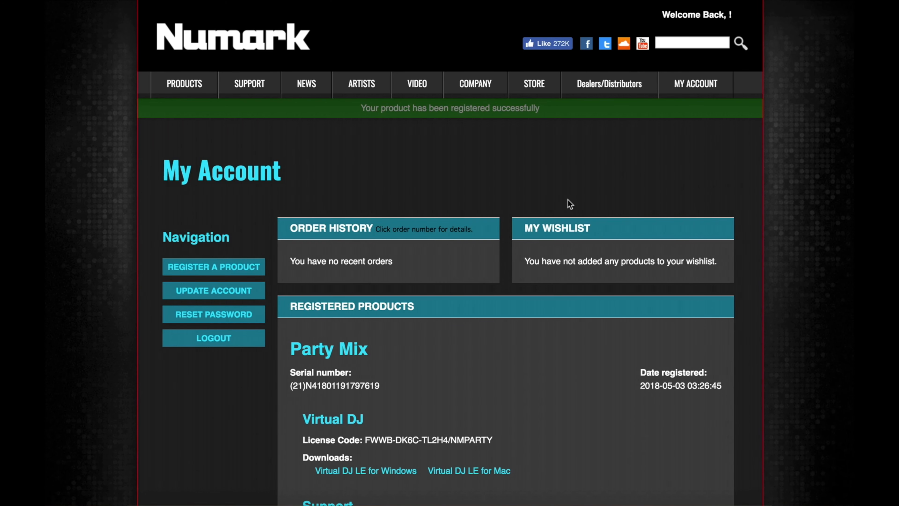
{"action": "mouse_move", "coordinate": [658, 199]}
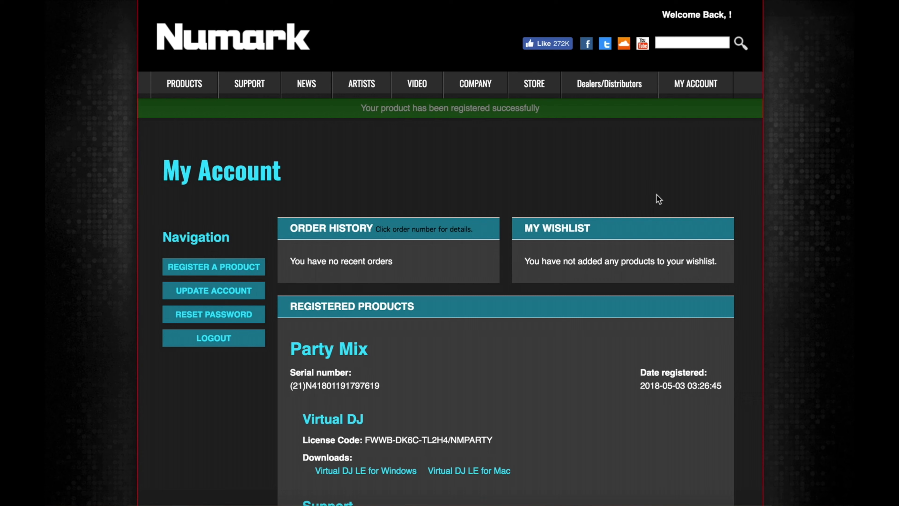
{"action": "scroll", "scroll_direction": "down", "scroll_amount": 3}
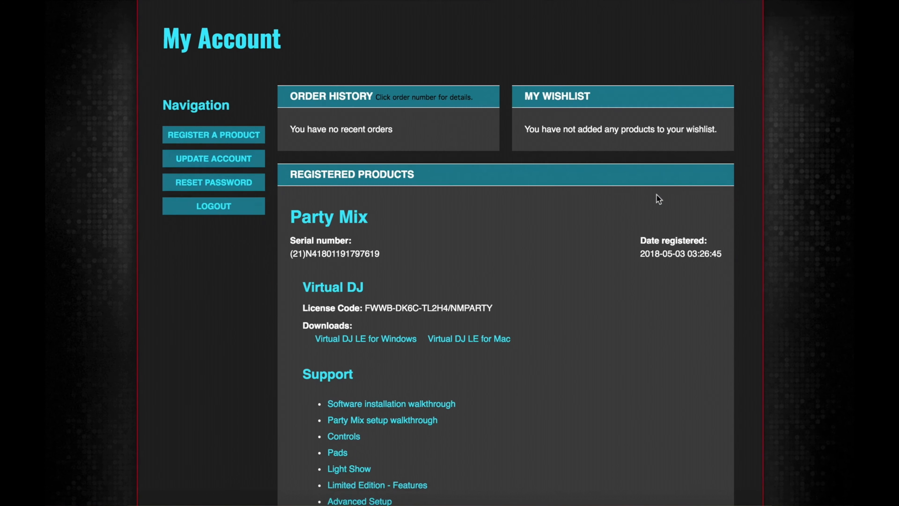
{"action": "scroll", "scroll_direction": "down", "scroll_amount": 3}
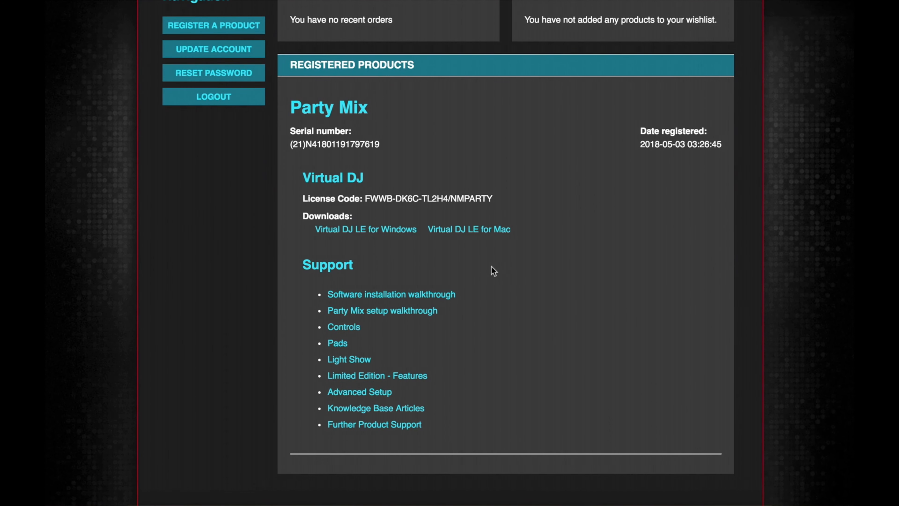
{"action": "mouse_move", "coordinate": [447, 258]}
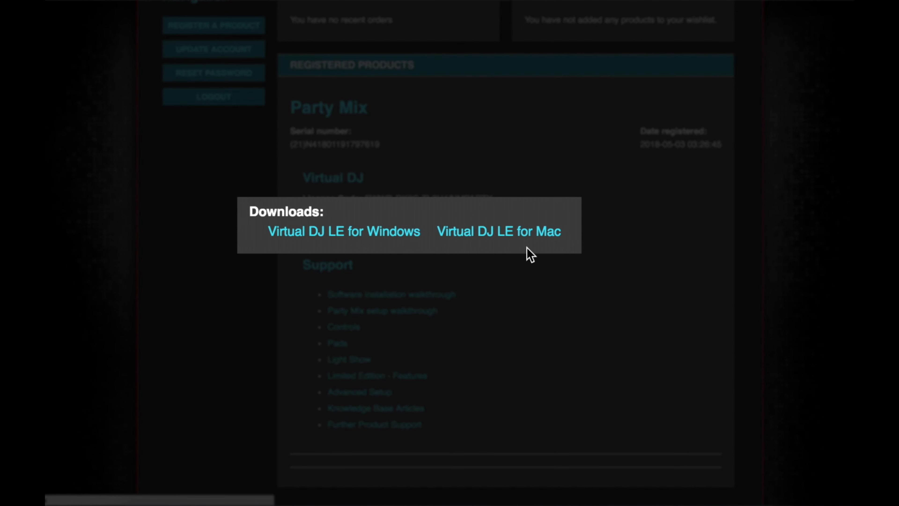
{"action": "mouse_move", "coordinate": [524, 241]}
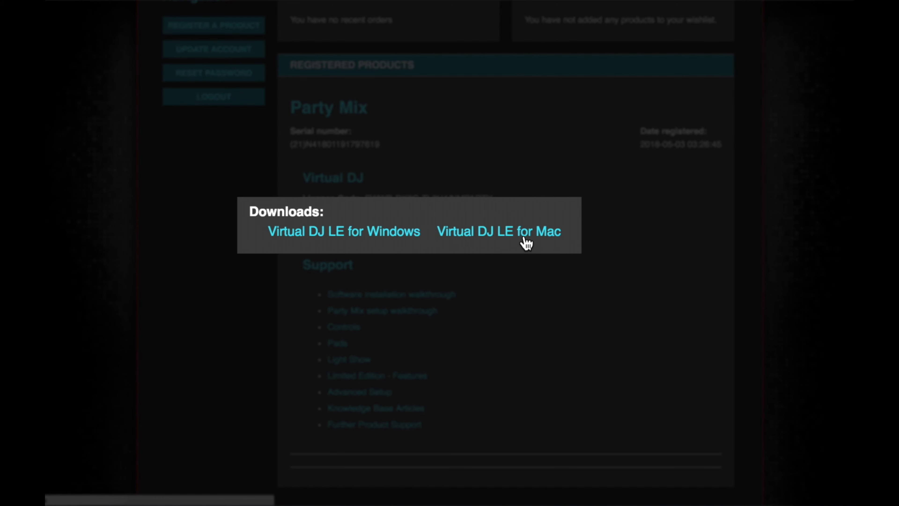
{"action": "mouse_move", "coordinate": [521, 247]}
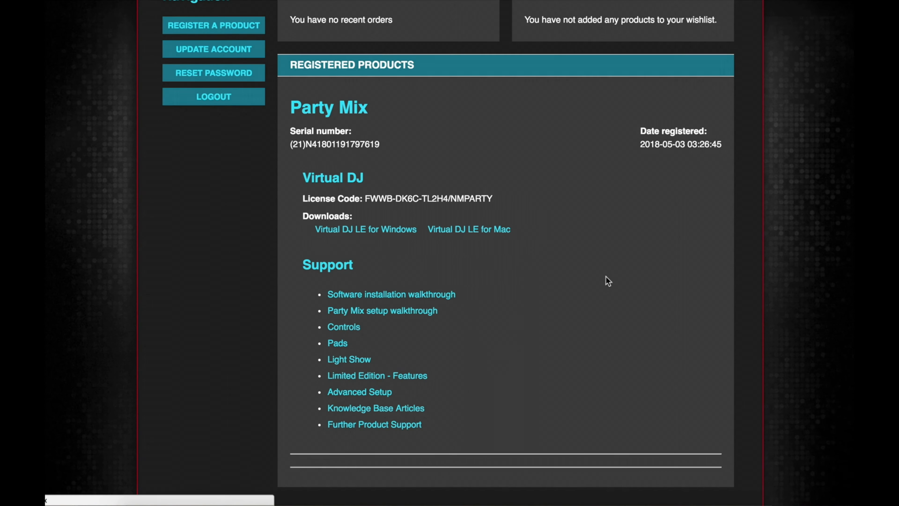
{"action": "mouse_move", "coordinate": [578, 249]}
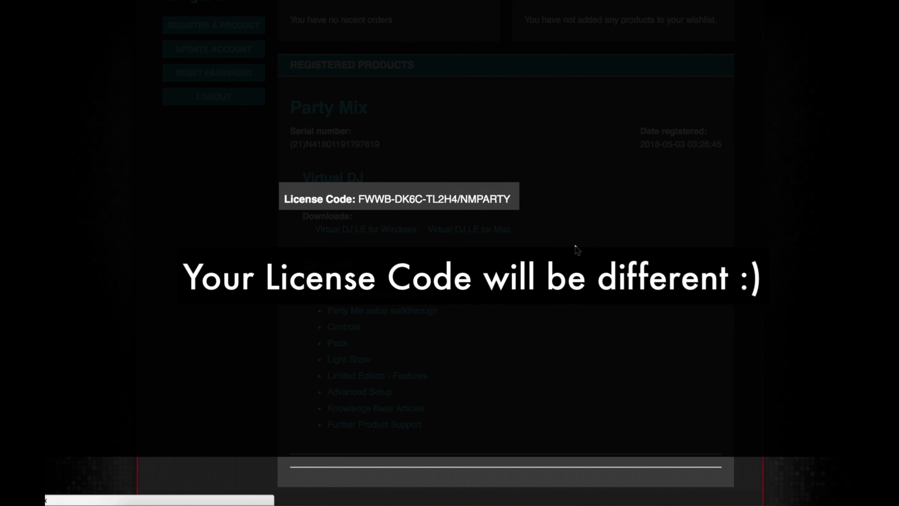
{"action": "mouse_move", "coordinate": [514, 214]}
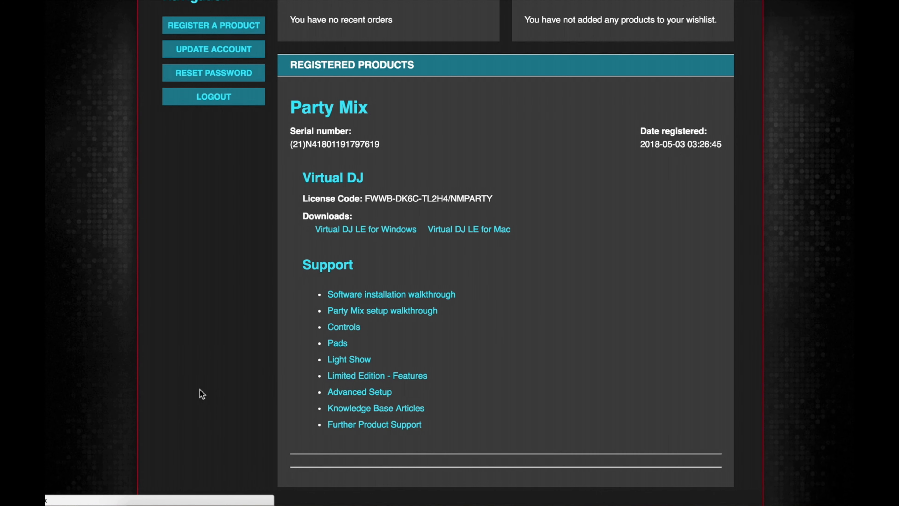
Unzip Virtual_DJ_LEv8.2.3324_MAC.zip in Downloads and launch the install_virtualdj package.
{"action": "left_click", "coordinate": [468, 229]}
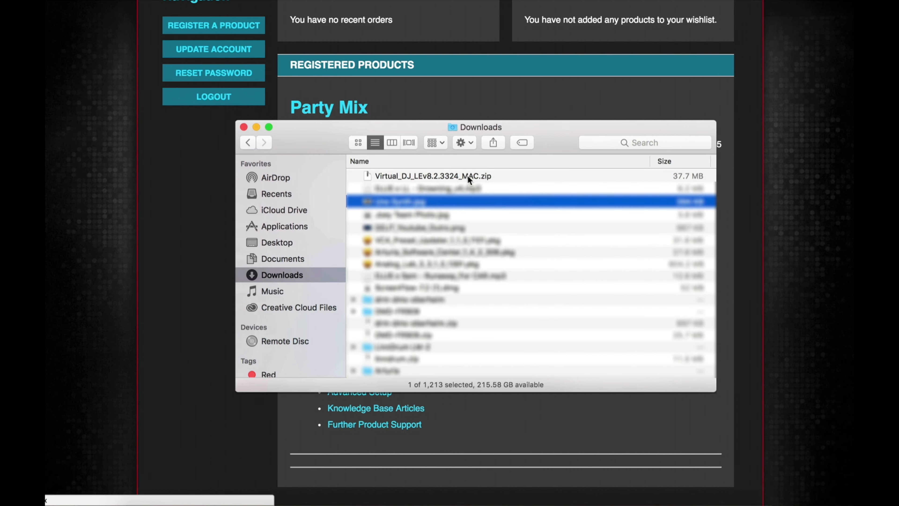
{"action": "mouse_move", "coordinate": [562, 169]}
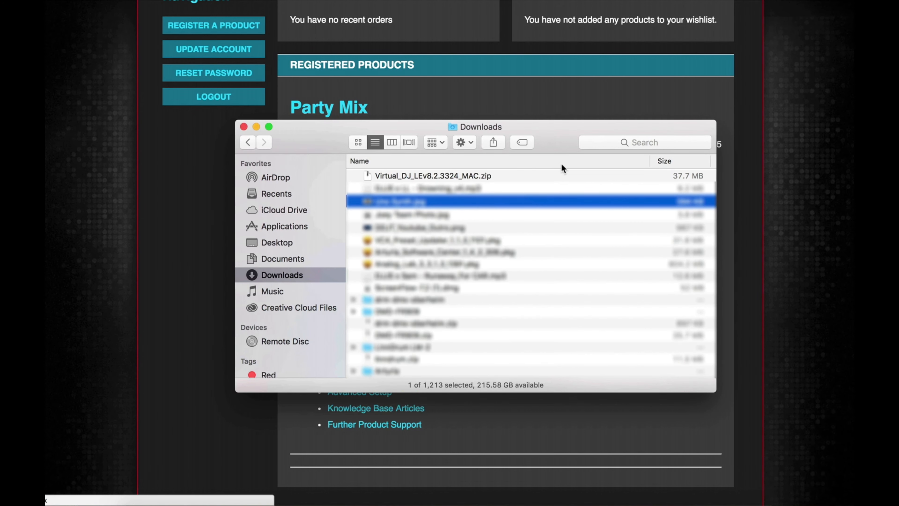
{"action": "left_click", "coordinate": [433, 175]}
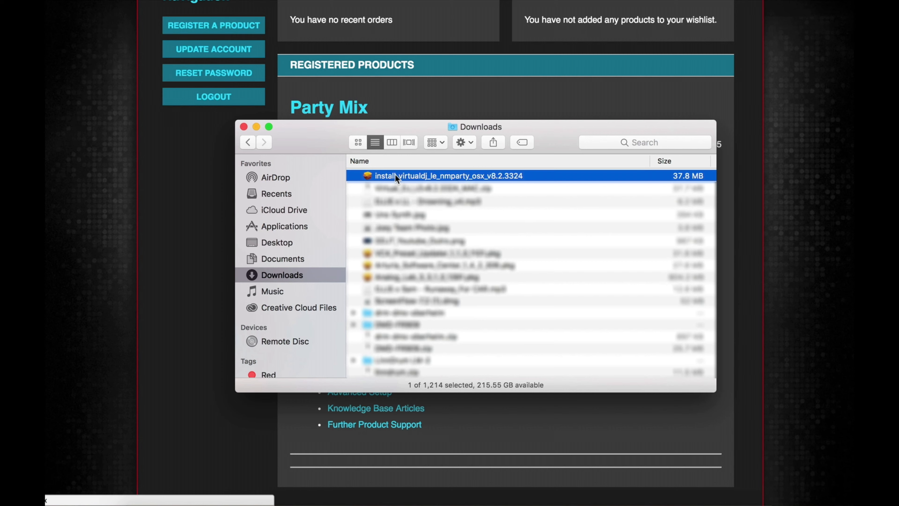
{"action": "double_click", "coordinate": [436, 175]}
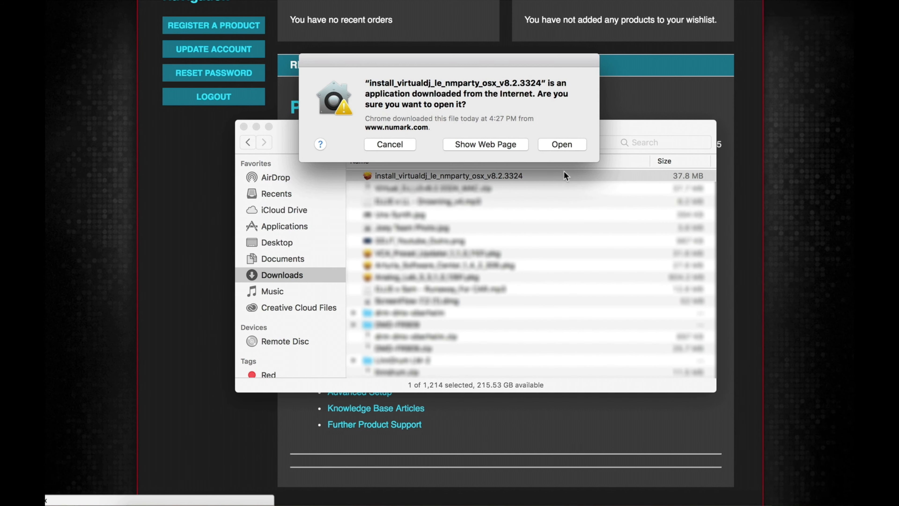
Allow the downloaded installer, continue through VirtualDJ 8 installation and close it on success.
{"action": "left_click", "coordinate": [560, 143]}
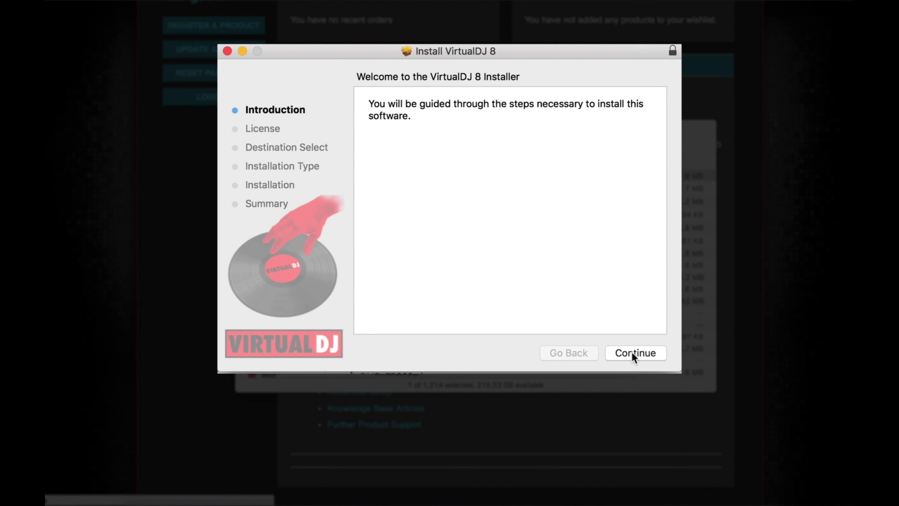
{"action": "left_click", "coordinate": [635, 352]}
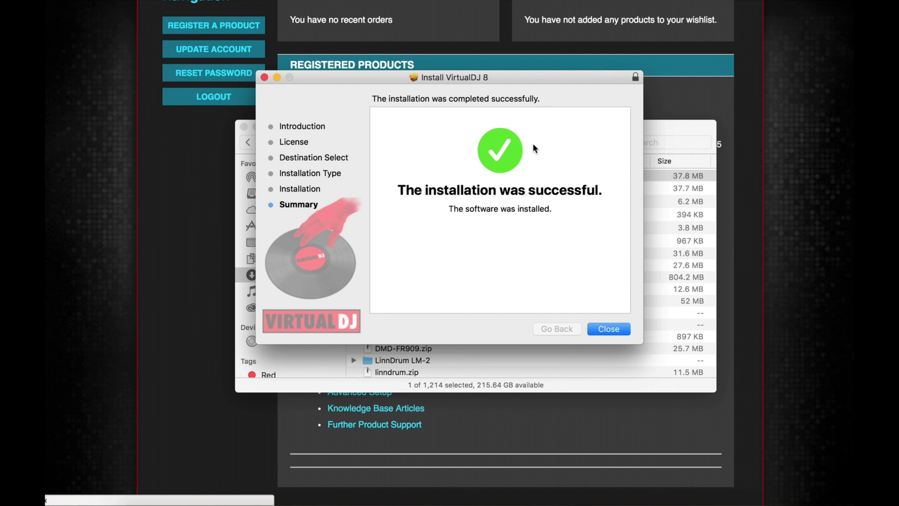
{"action": "mouse_move", "coordinate": [616, 328]}
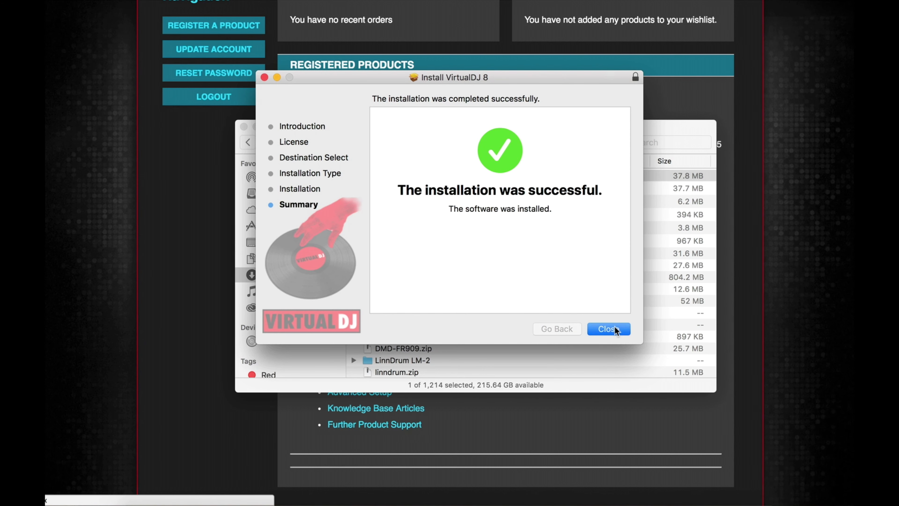
{"action": "left_click", "coordinate": [608, 329]}
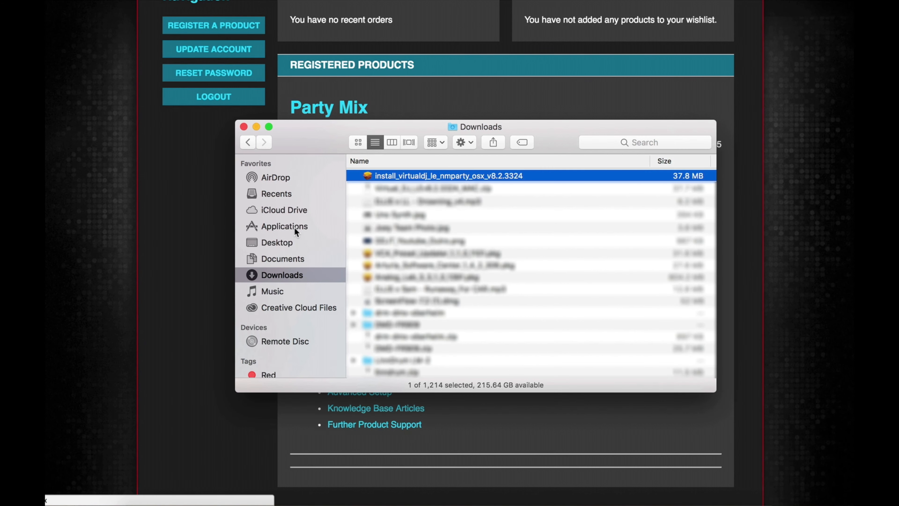
Browse the Applications folder, scrolling past Pioneer and rekordbox to check installed apps.
{"action": "left_click", "coordinate": [283, 225]}
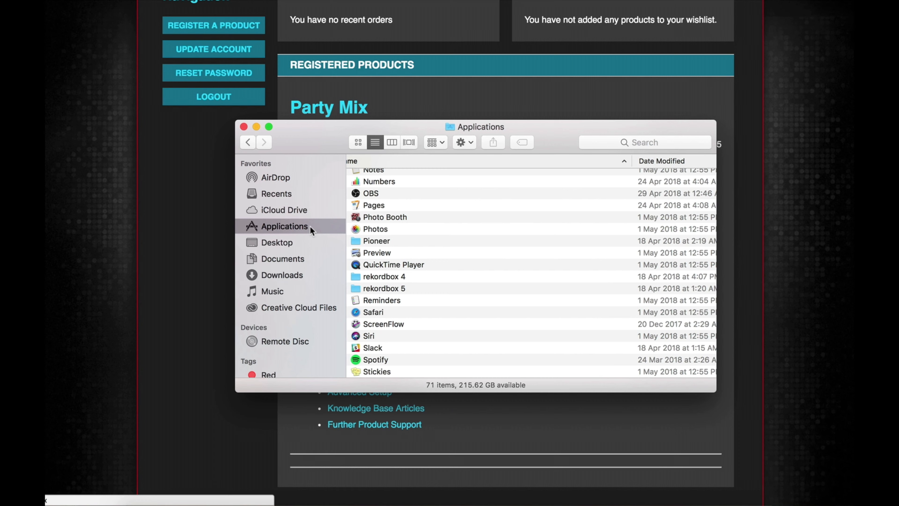
{"action": "mouse_move", "coordinate": [424, 236]}
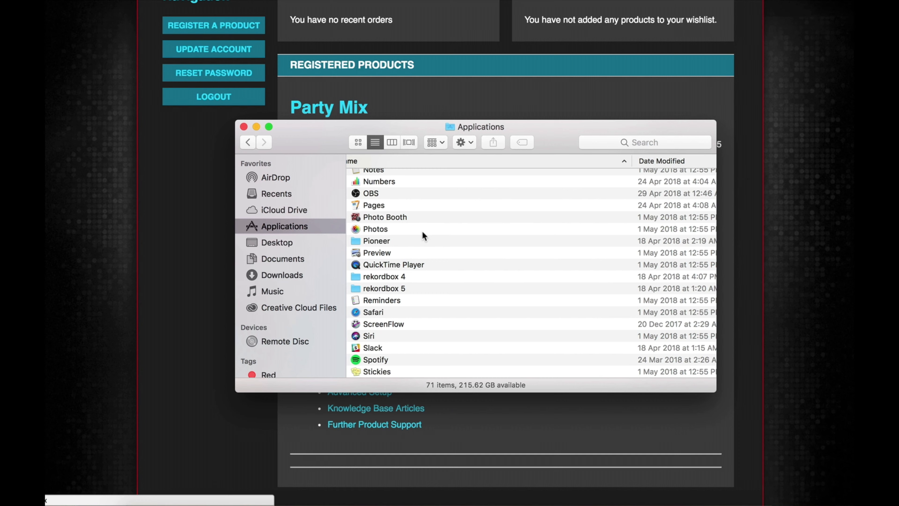
{"action": "scroll", "scroll_direction": "down", "scroll_amount": 3}
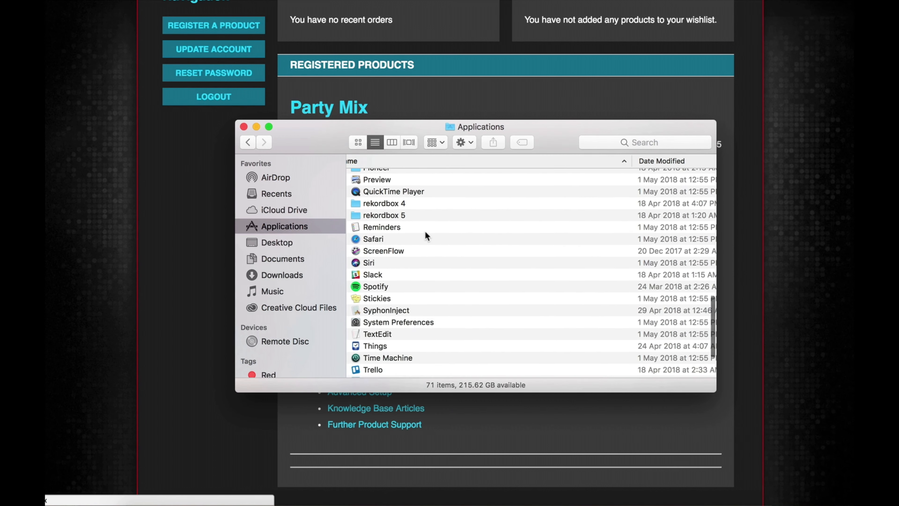